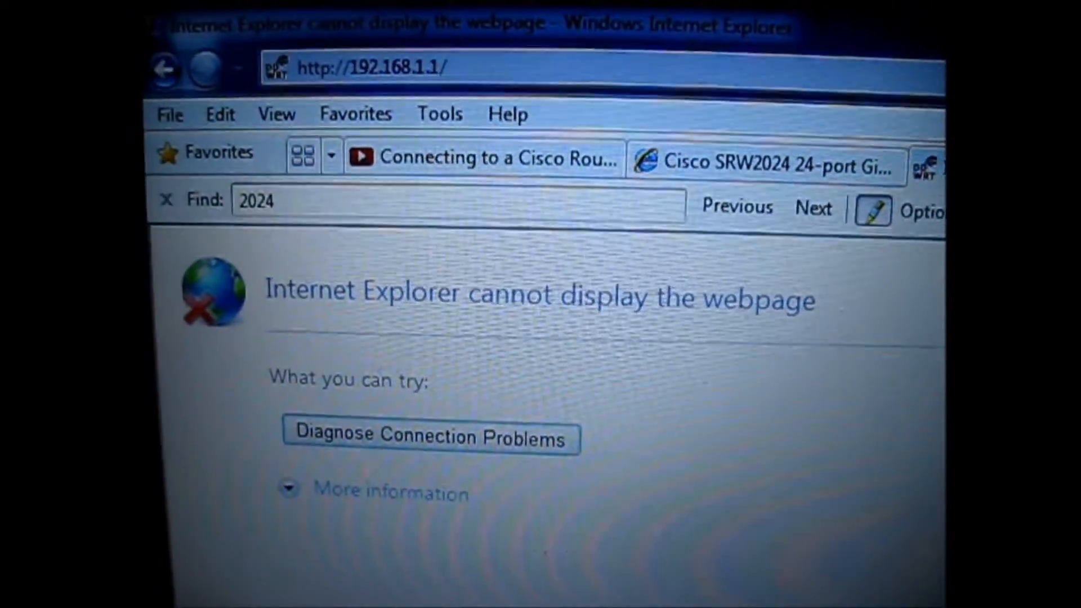
Re-enter the router address 192.168.1.1 to bring up its sign-in prompt
click(372, 65)
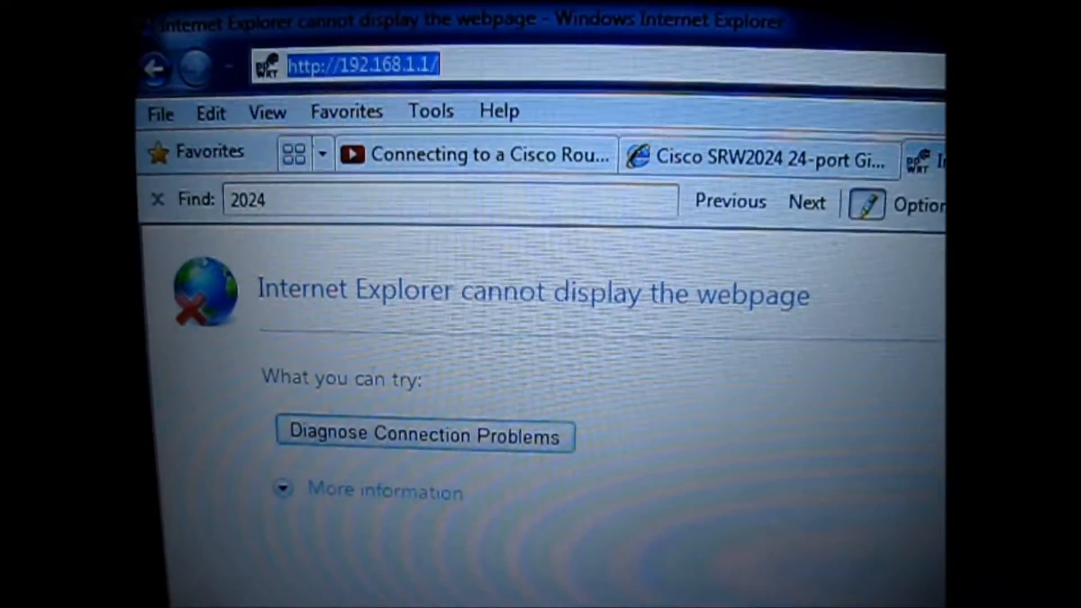
text(192)
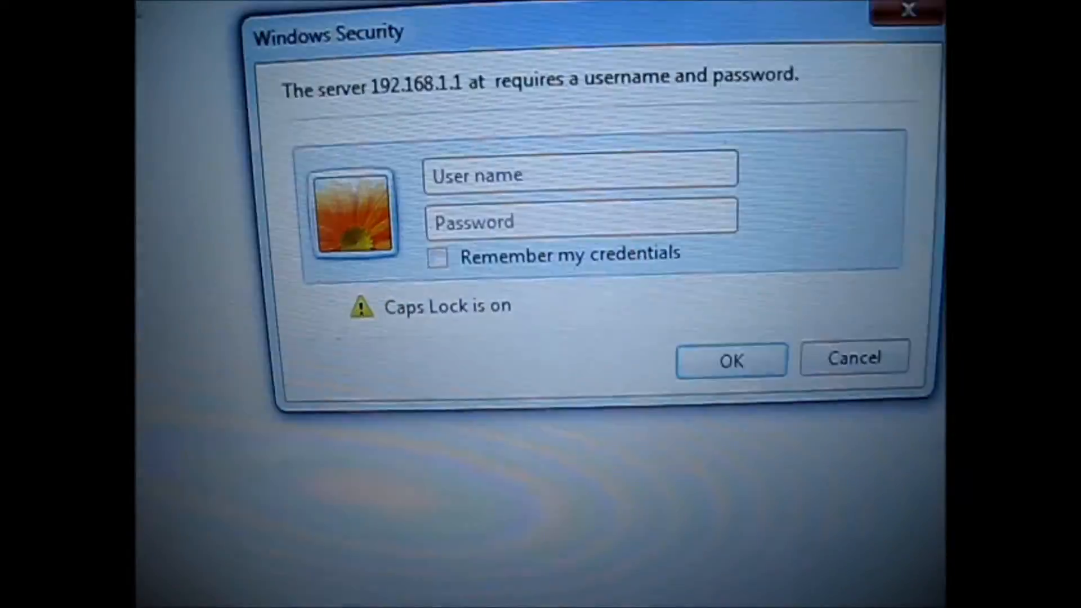
Sign in to the RV082 router with the admin user name and password
text(A)
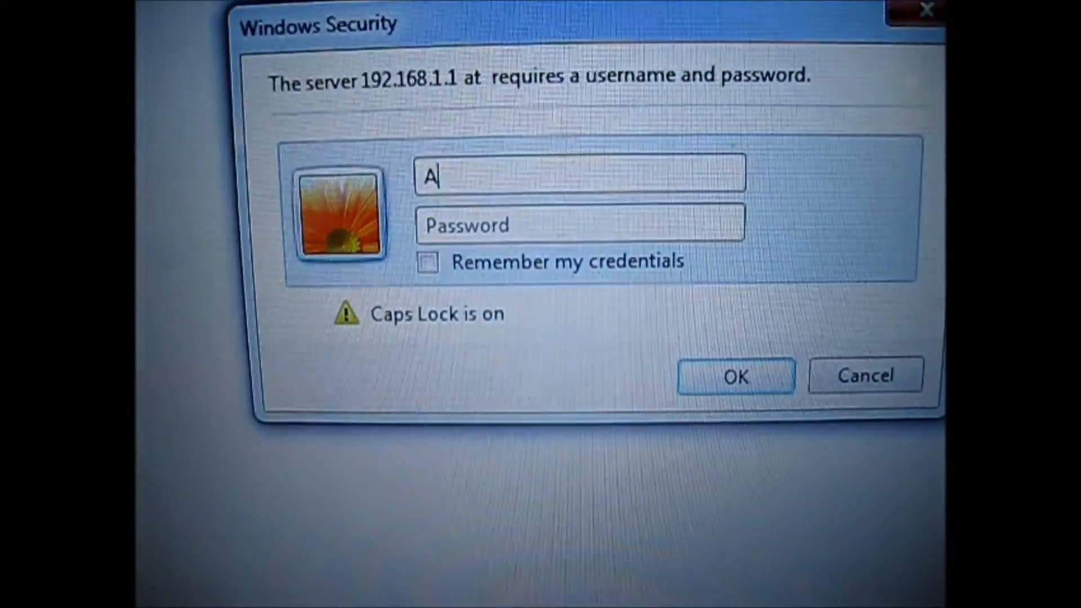
text(DMIN)
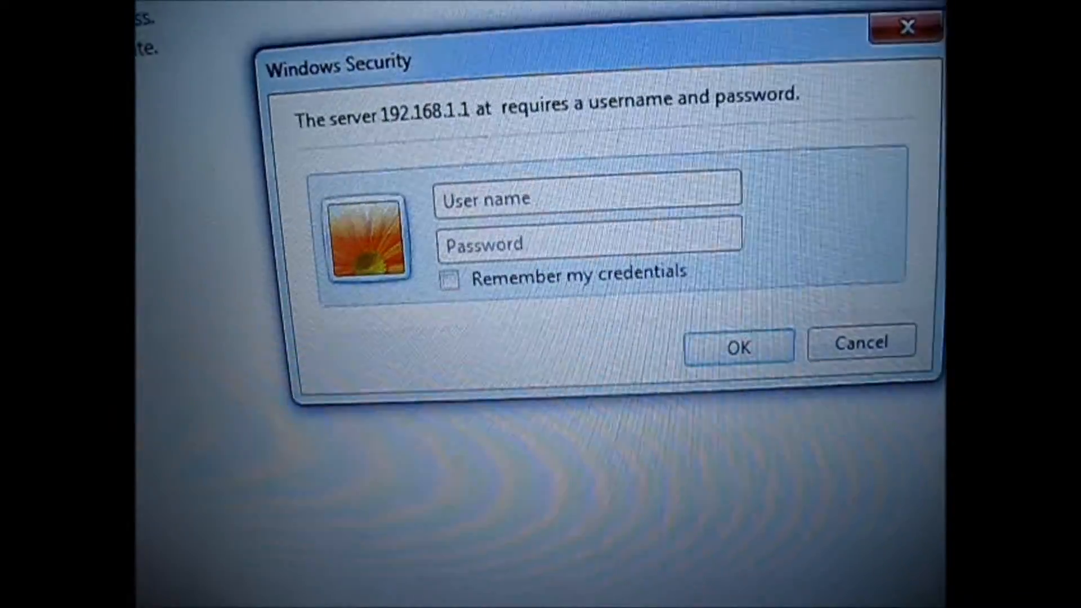
text(admin)
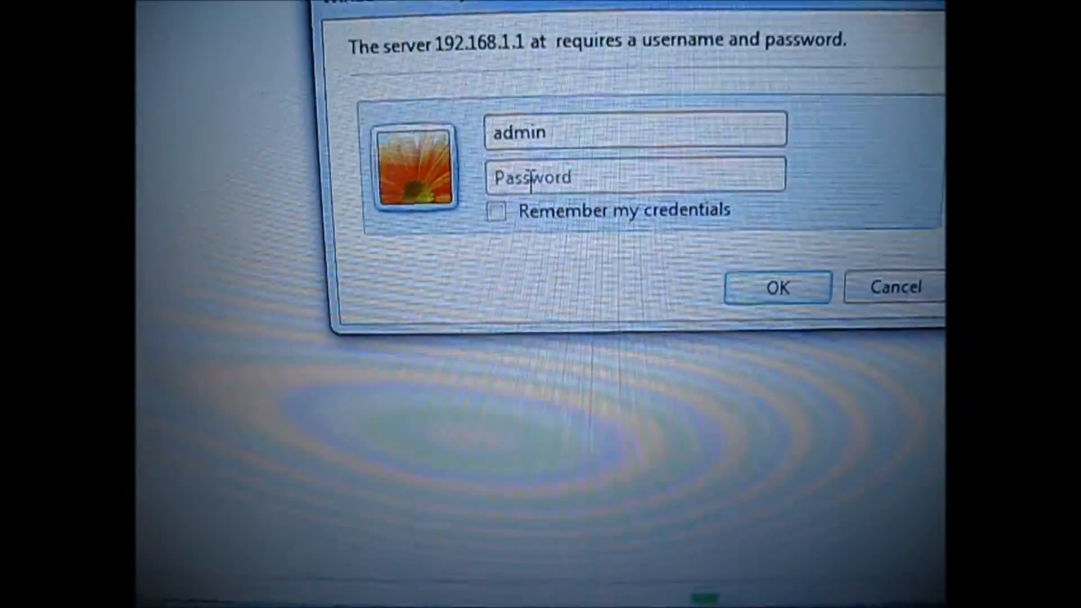
text(••)
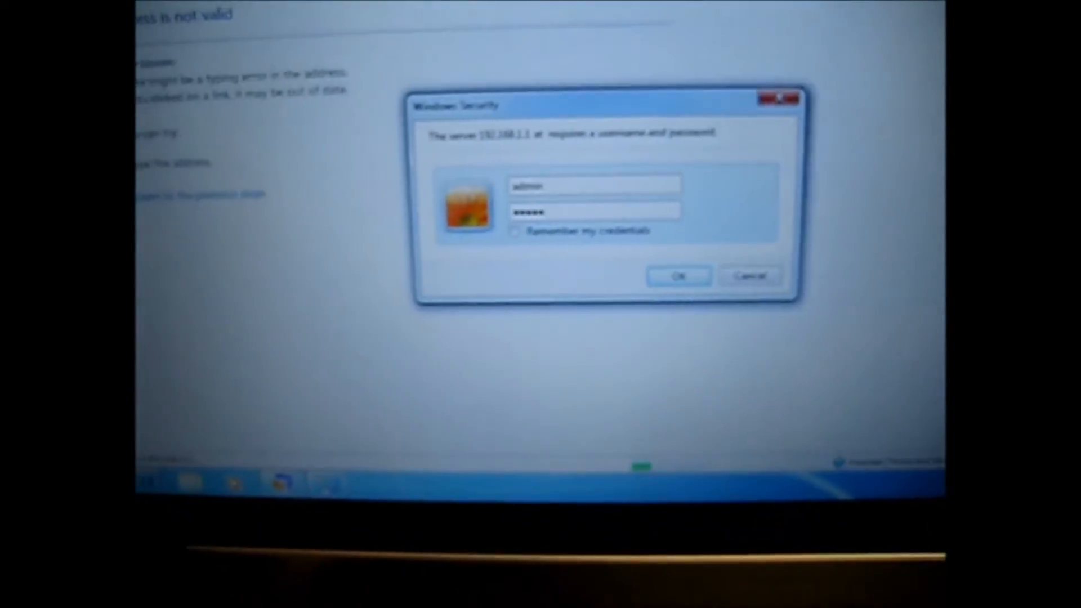
click(676, 275)
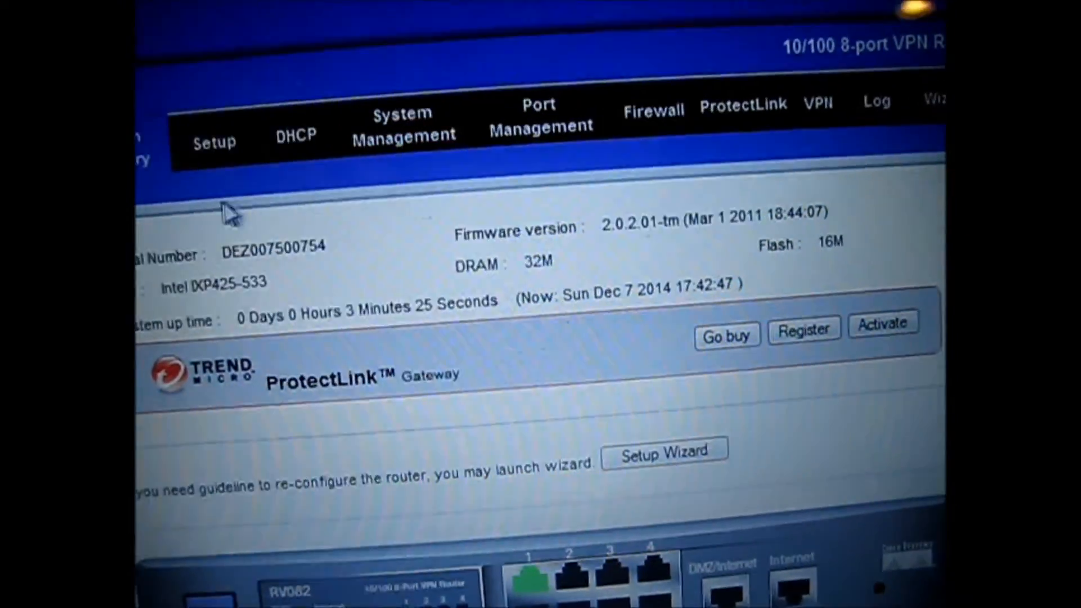
Open the Log settings page with syslog and e-mail alert options
click(214, 141)
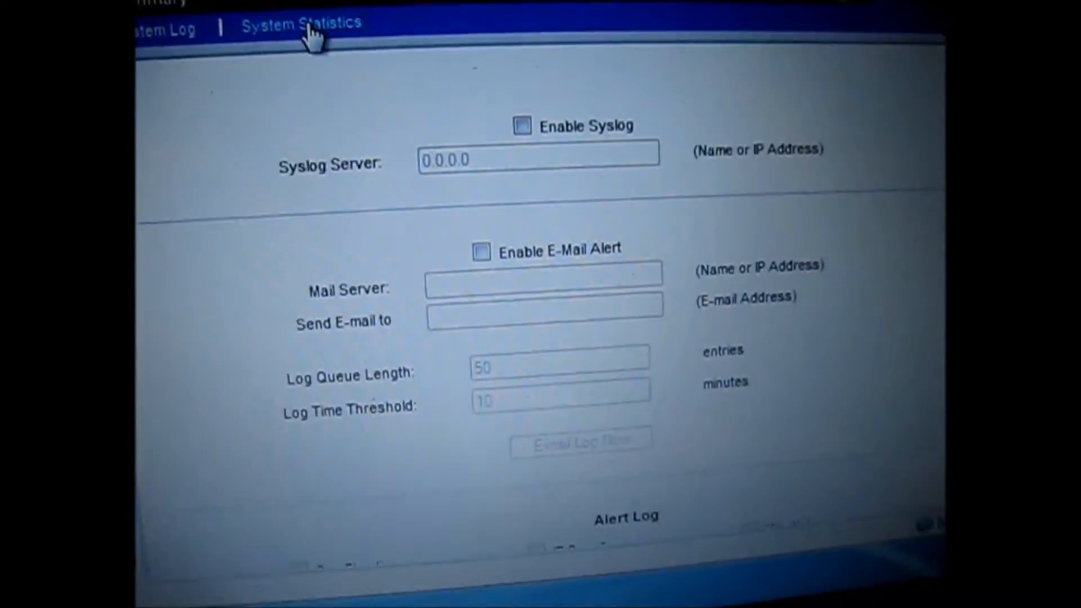
Check System Statistics for LAN and WAN packets, then return to System Summary
click(301, 24)
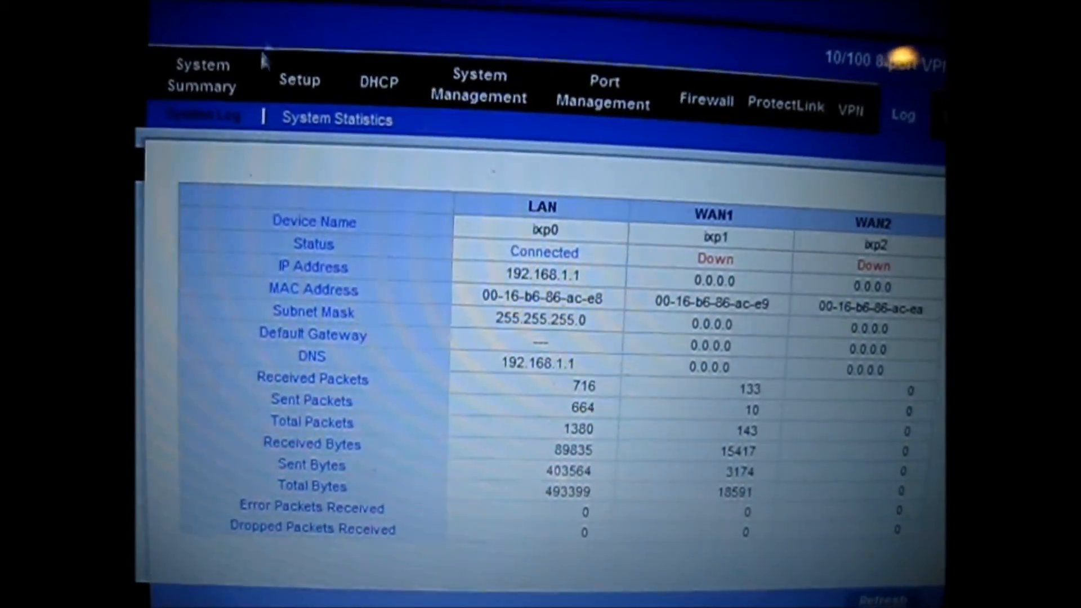
click(201, 76)
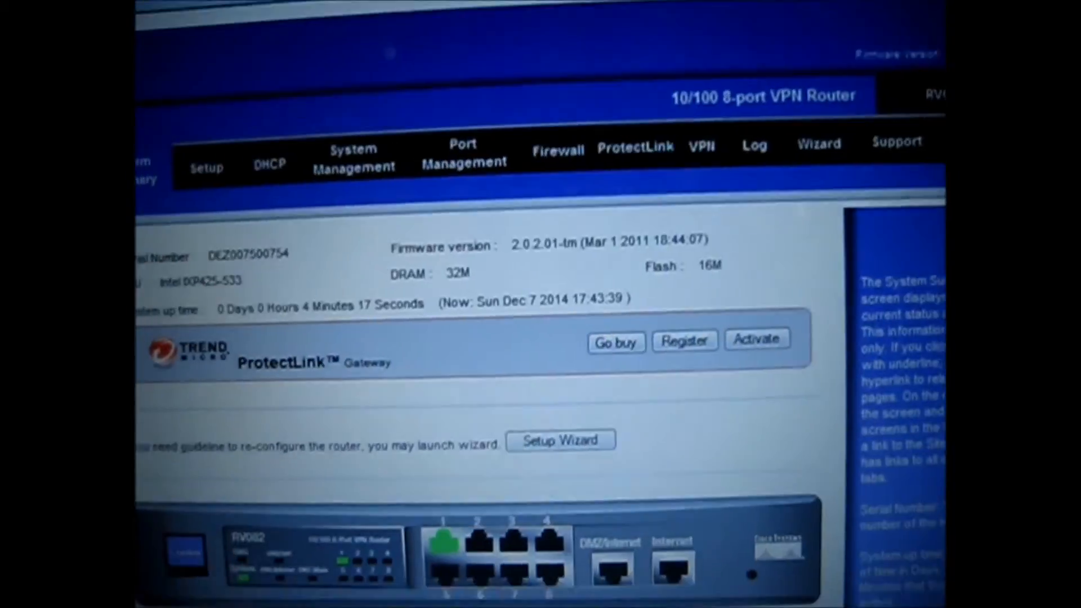